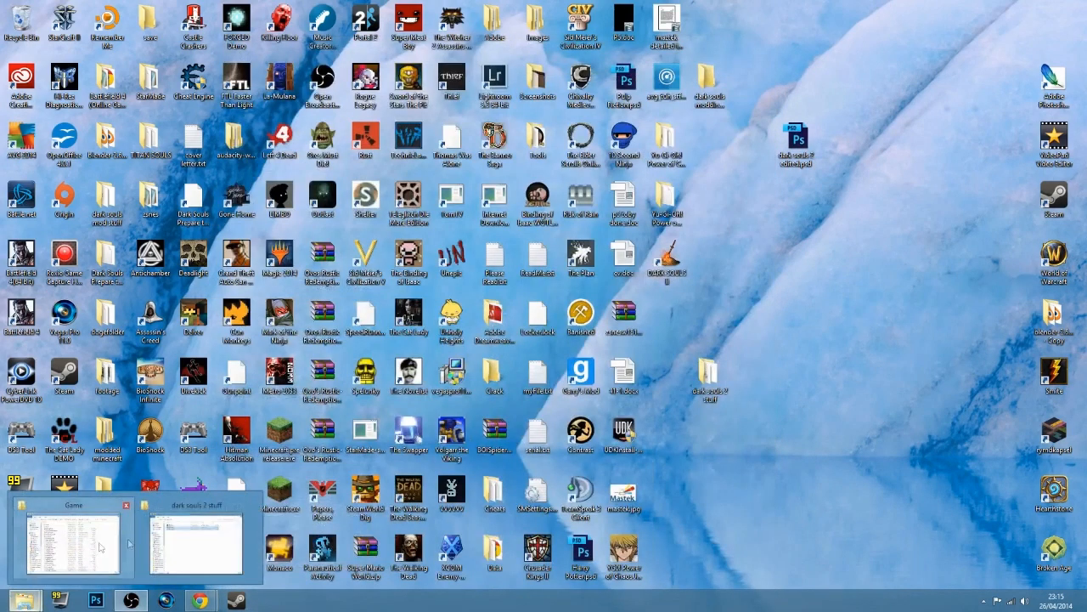
Select x360ce.exe and xinput1_3.dll in the dark souls 2 stuff folder.
{"action": "left_click", "coordinate": [197, 542]}
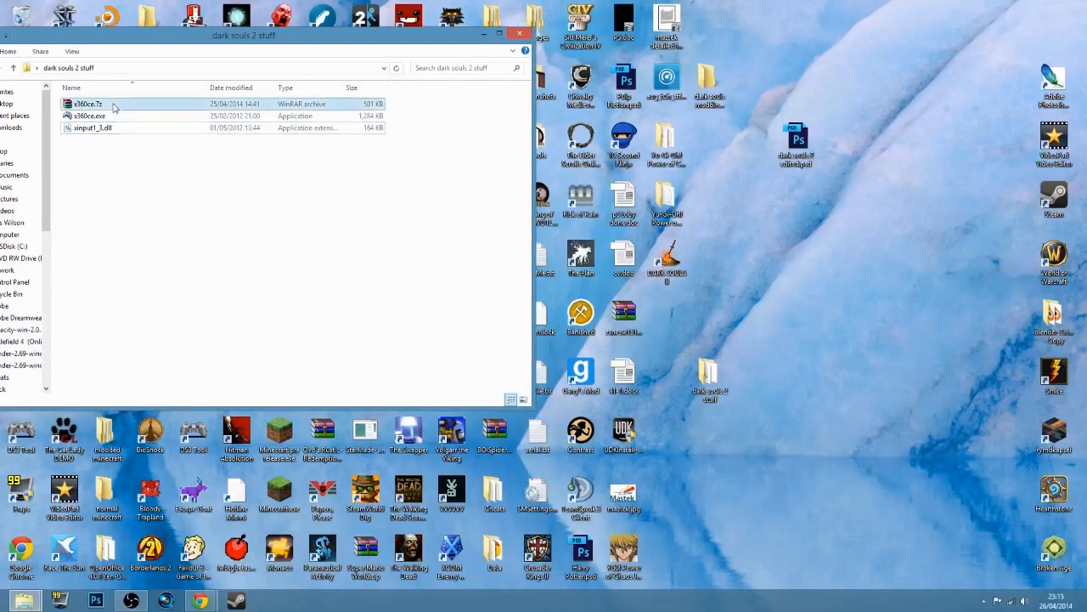
{"action": "left_click", "coordinate": [110, 104]}
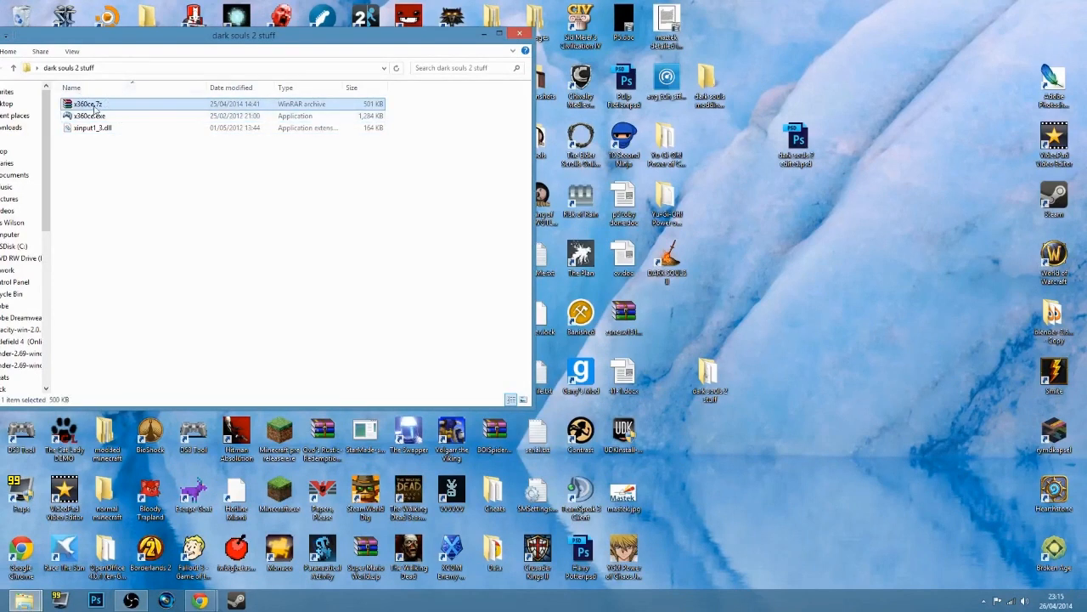
{"action": "right_click", "coordinate": [85, 104]}
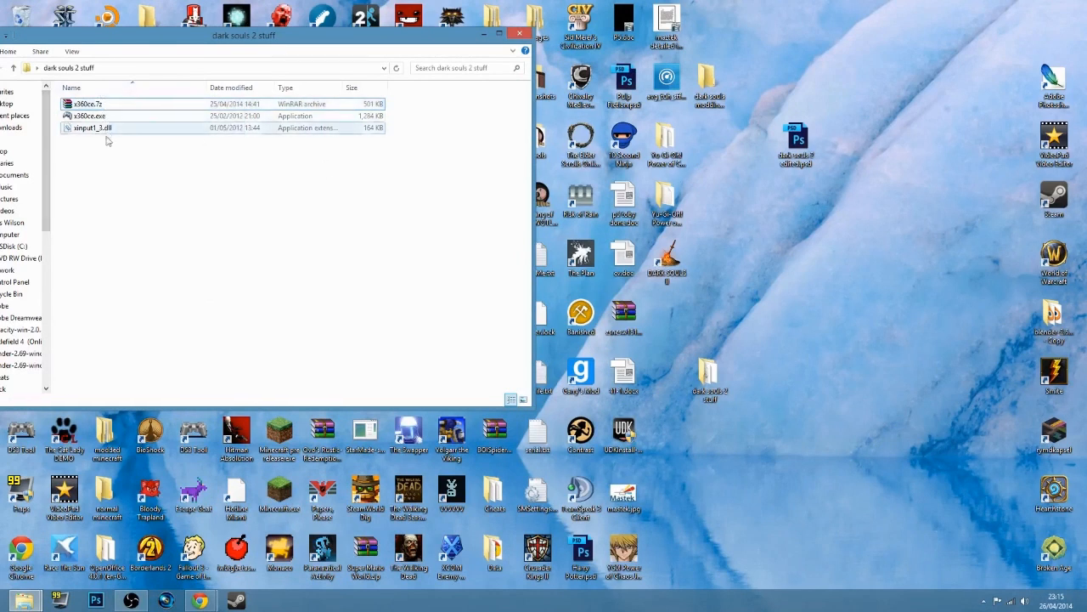
{"action": "left_click", "coordinate": [94, 115]}
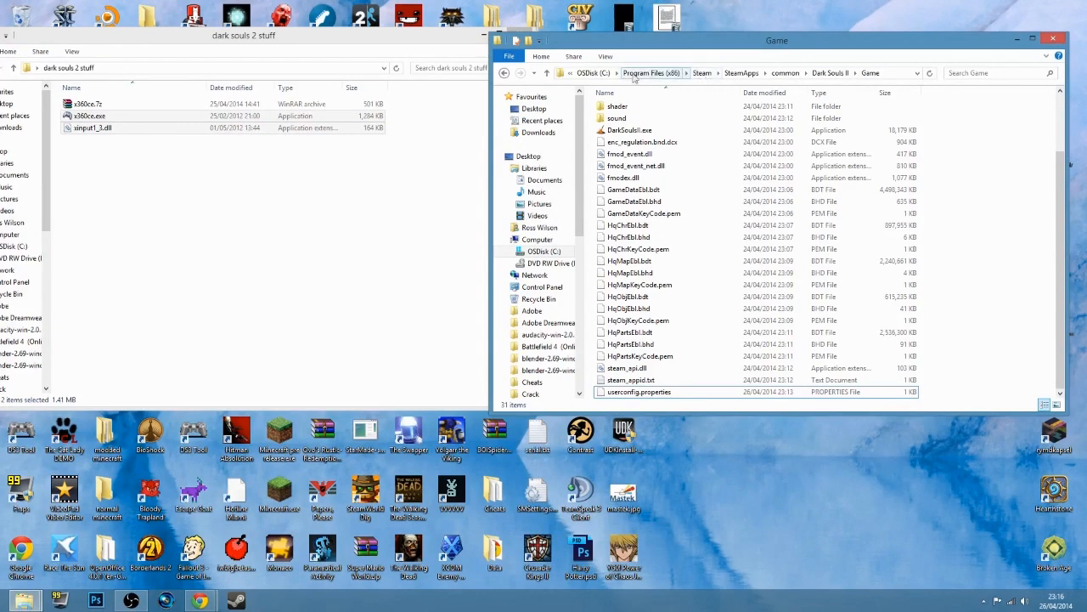
Navigate through Program Files (x86) > Steam to the Dark Souls II Game folder and paste both files.
{"action": "left_click", "coordinate": [652, 71]}
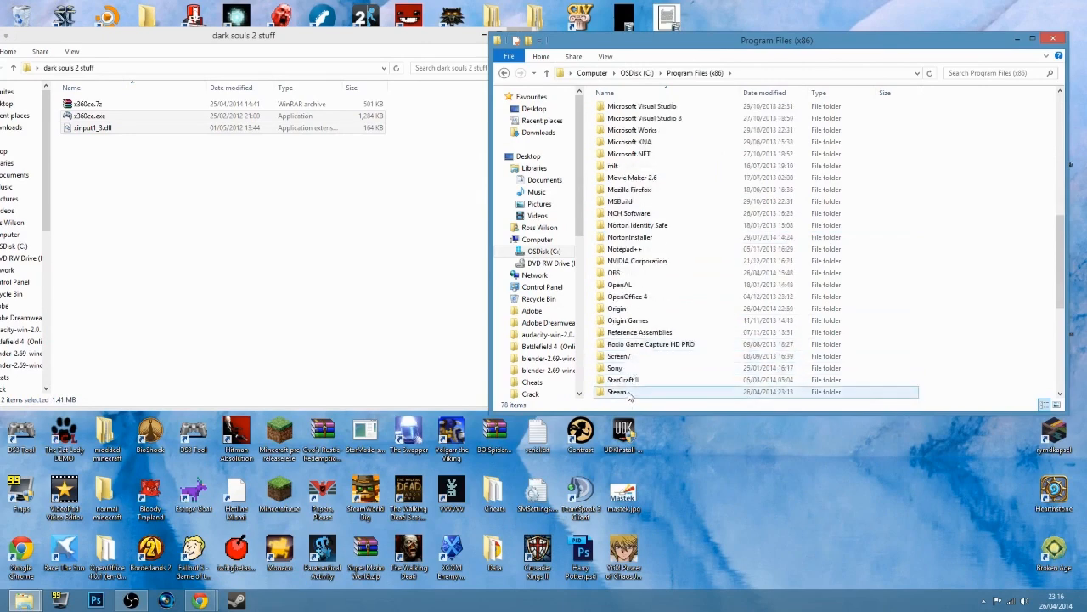
{"action": "double_click", "coordinate": [618, 391]}
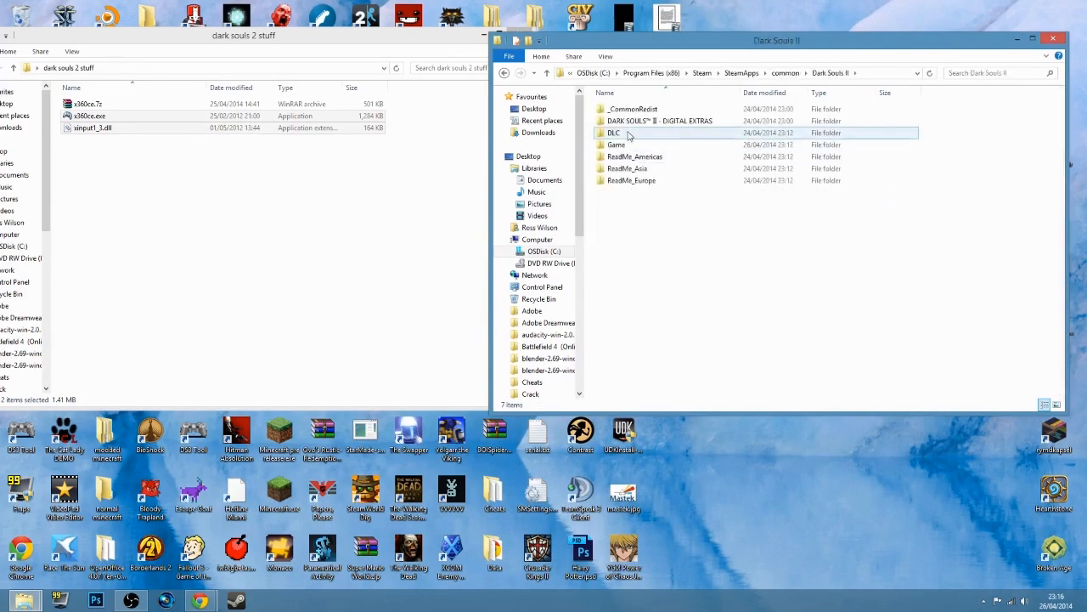
{"action": "double_click", "coordinate": [619, 144]}
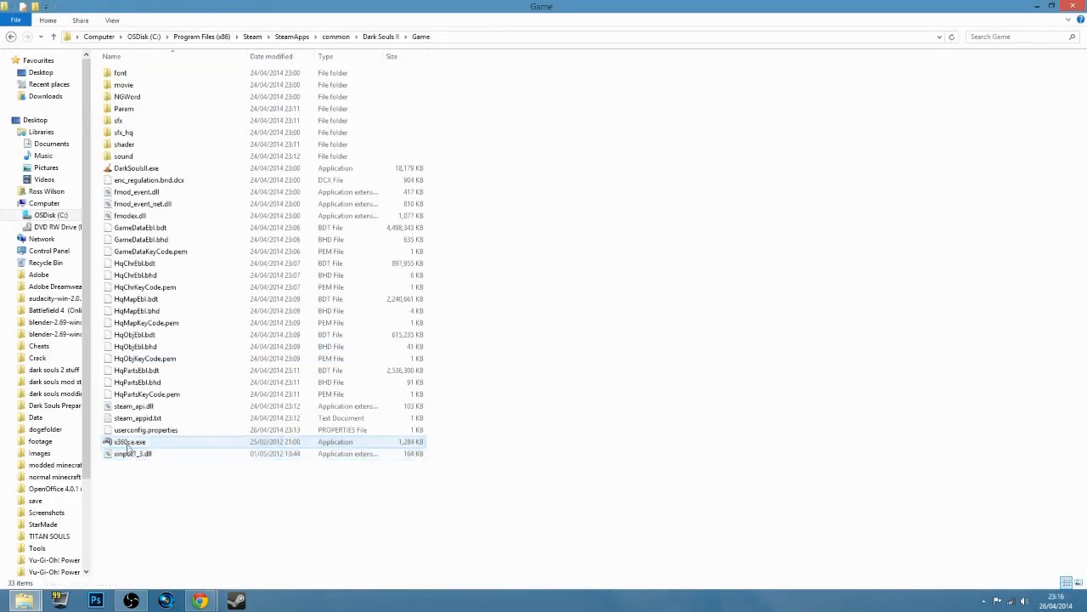
Run x360ce.exe from the Game folder as administrator.
{"action": "right_click", "coordinate": [129, 441]}
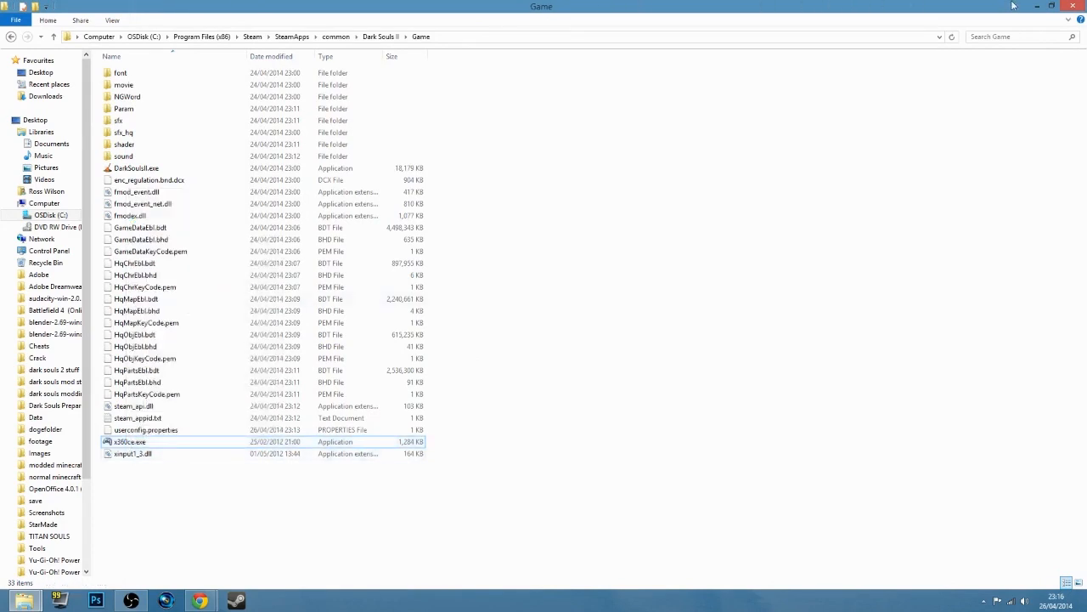
{"action": "right_click", "coordinate": [130, 442]}
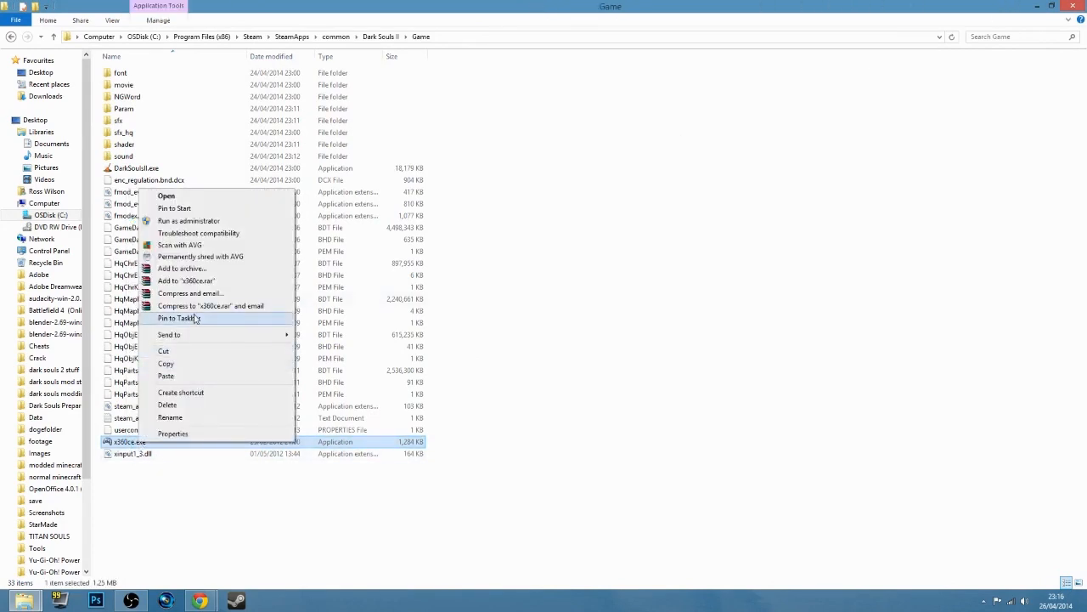
{"action": "left_click", "coordinate": [167, 196]}
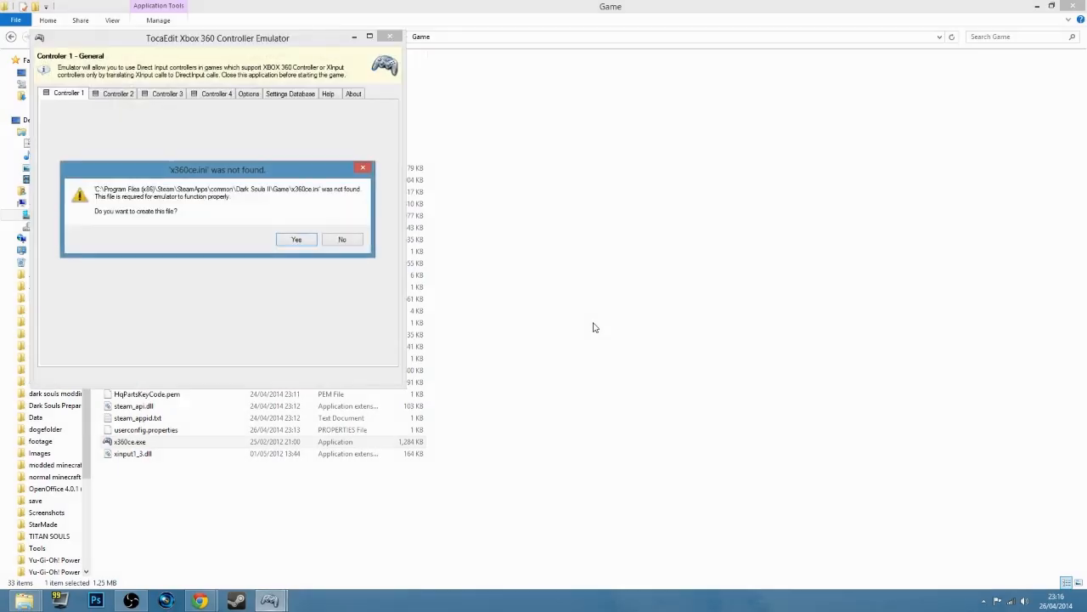
Create x360ce.ini, auto-search and load the controller settings, and save the configuration.
{"action": "left_click", "coordinate": [296, 238]}
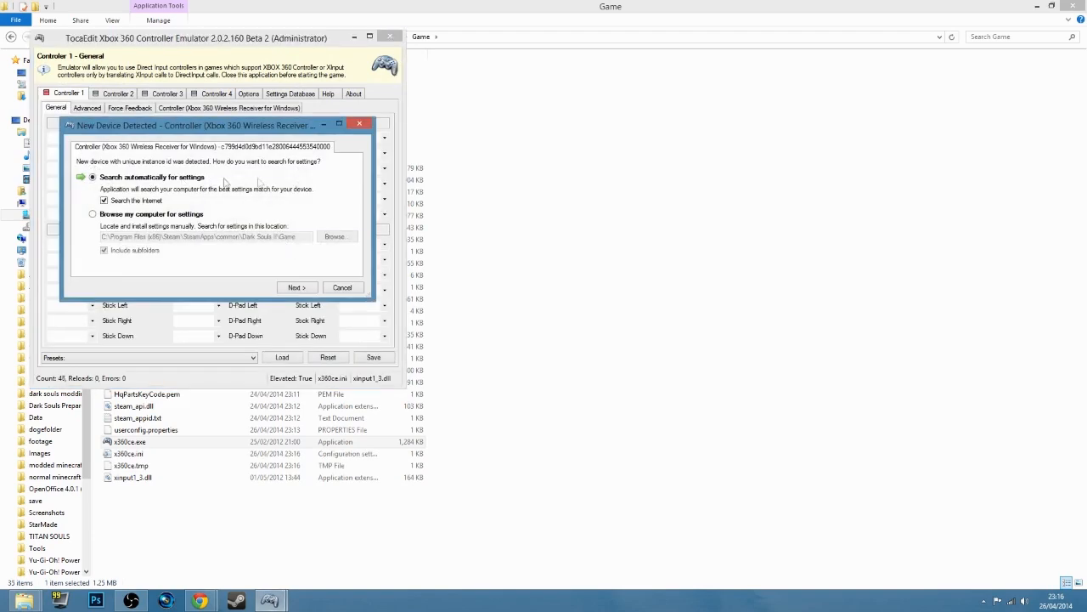
{"action": "left_click", "coordinate": [295, 286]}
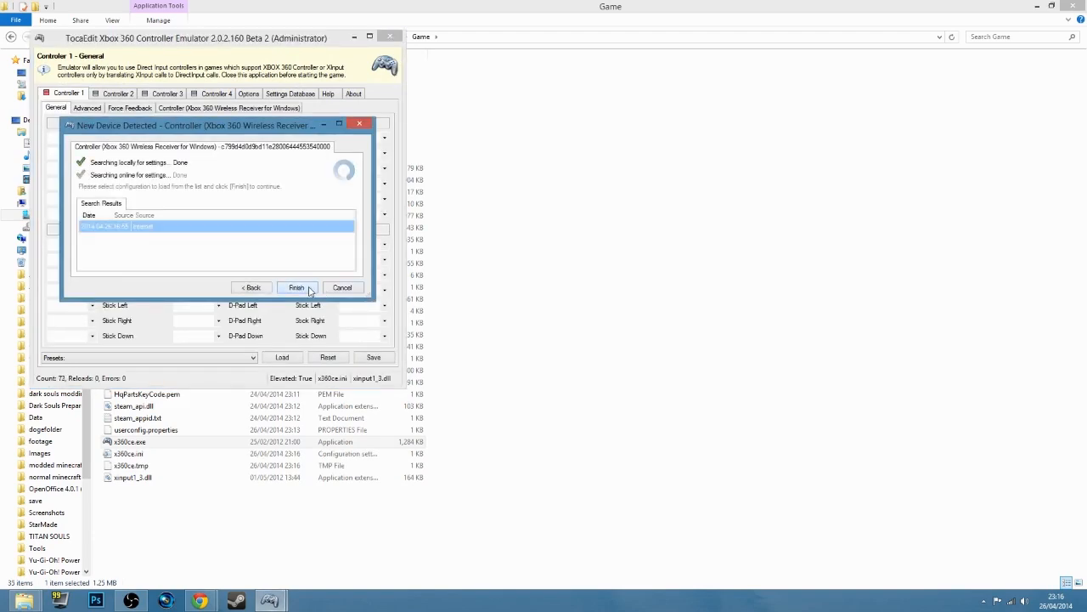
{"action": "left_click", "coordinate": [295, 287]}
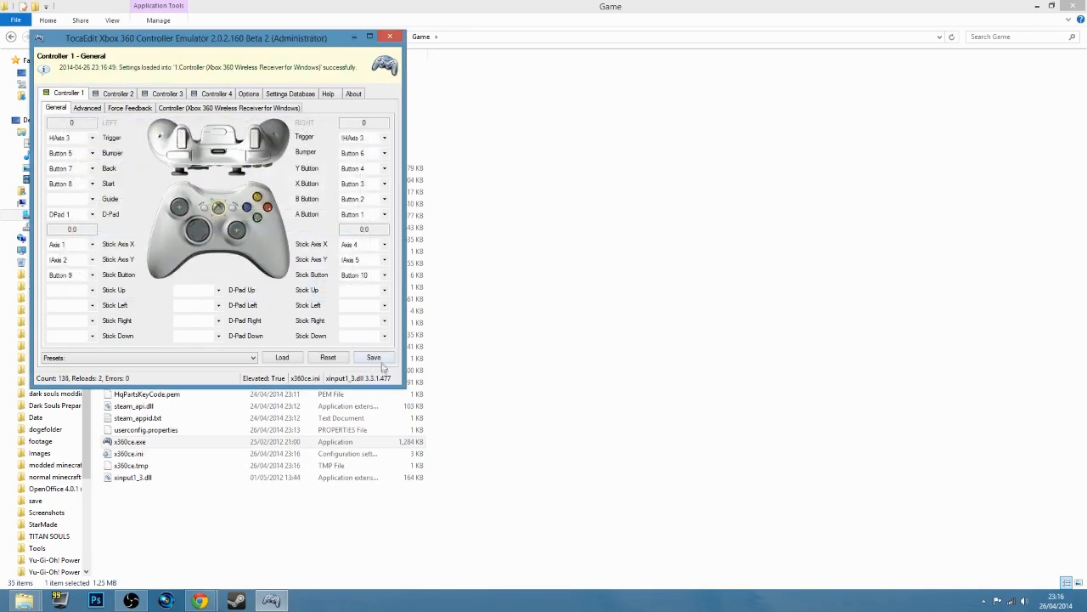
{"action": "left_click", "coordinate": [391, 38]}
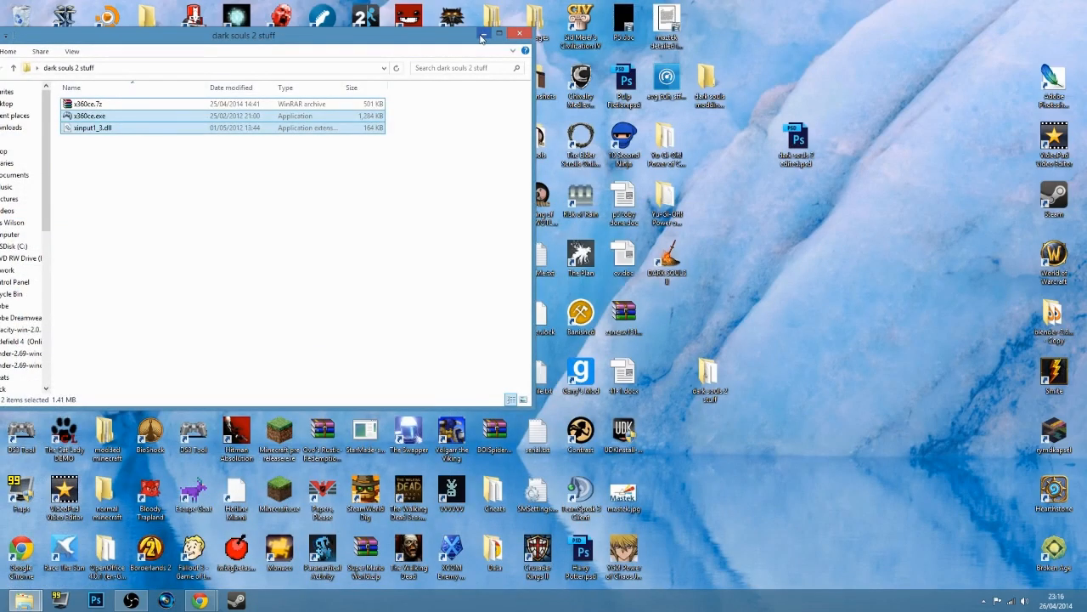
Minimize the stuff window and restore the Game folder with x360ce over it.
{"action": "left_click", "coordinate": [520, 32]}
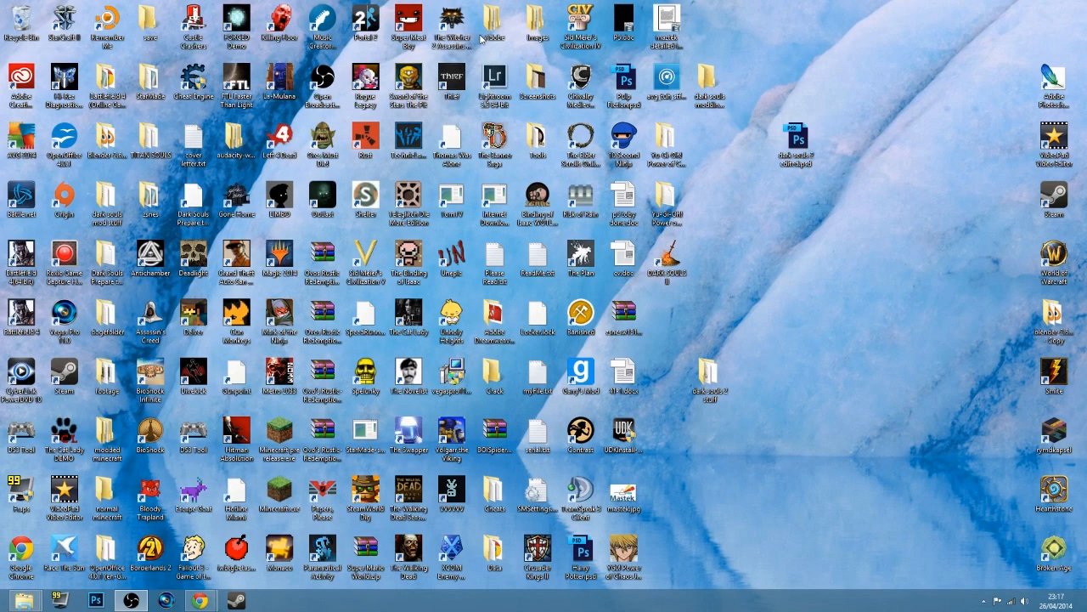
{"action": "left_click", "coordinate": [271, 602]}
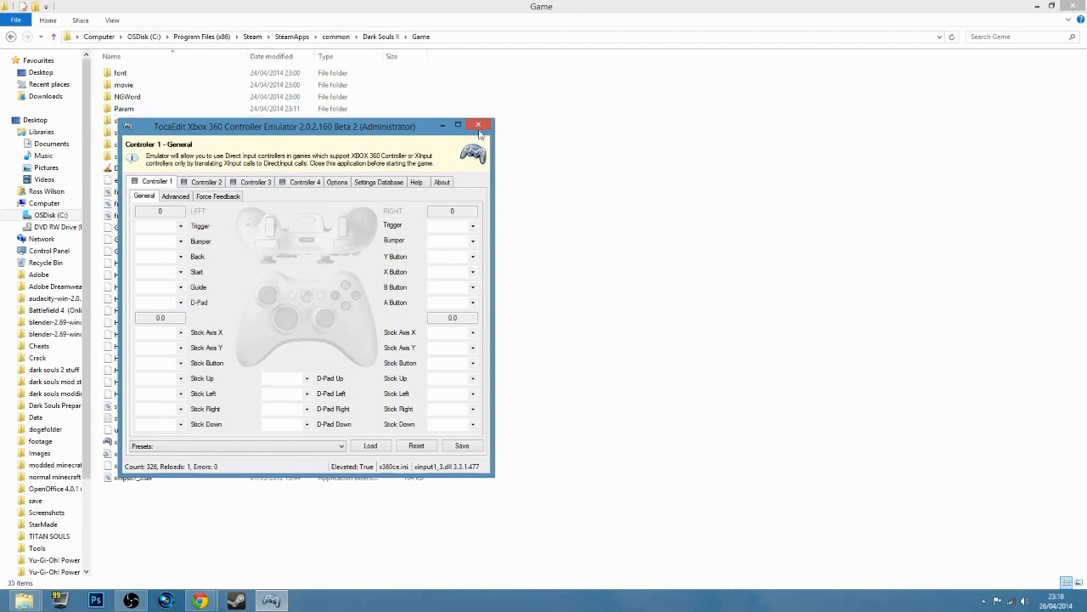
Close x360ce discarding configuration changes and minimize the Game folder window.
{"action": "left_click", "coordinate": [479, 125]}
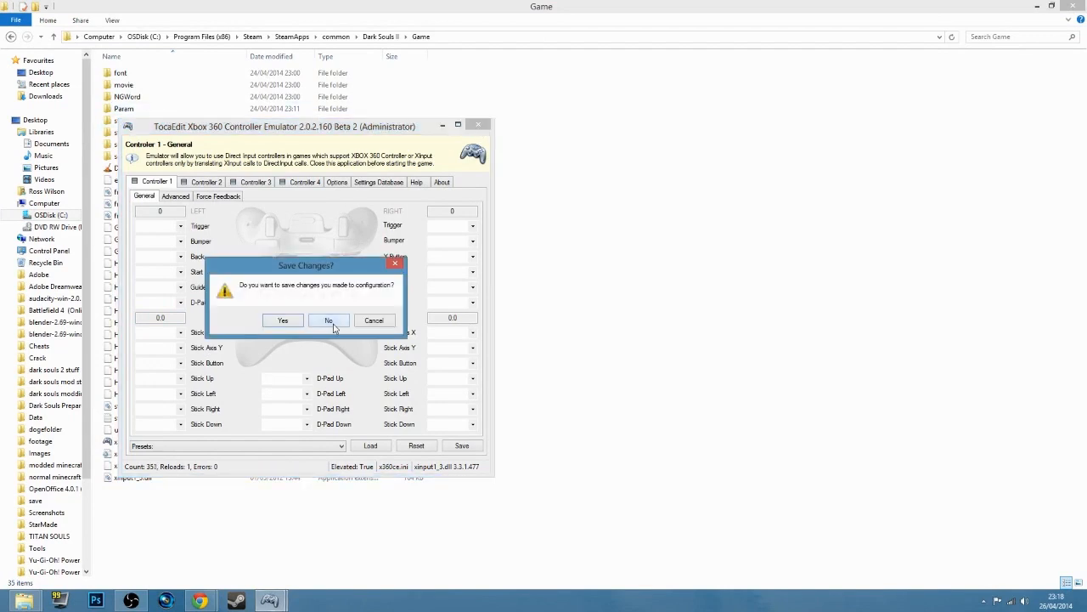
{"action": "left_click", "coordinate": [329, 320]}
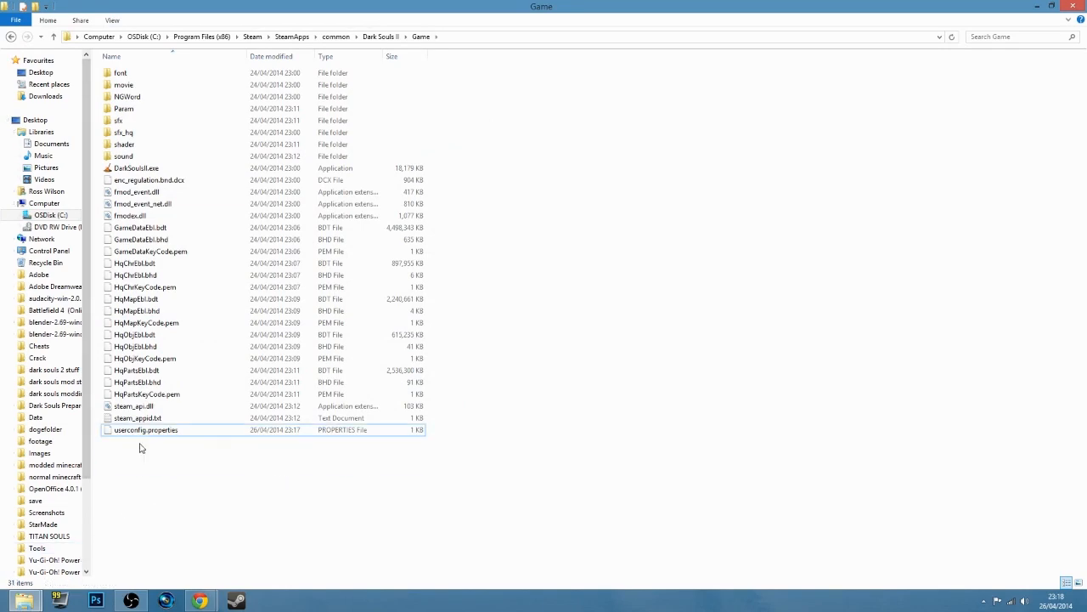
{"action": "left_click", "coordinate": [1049, 7]}
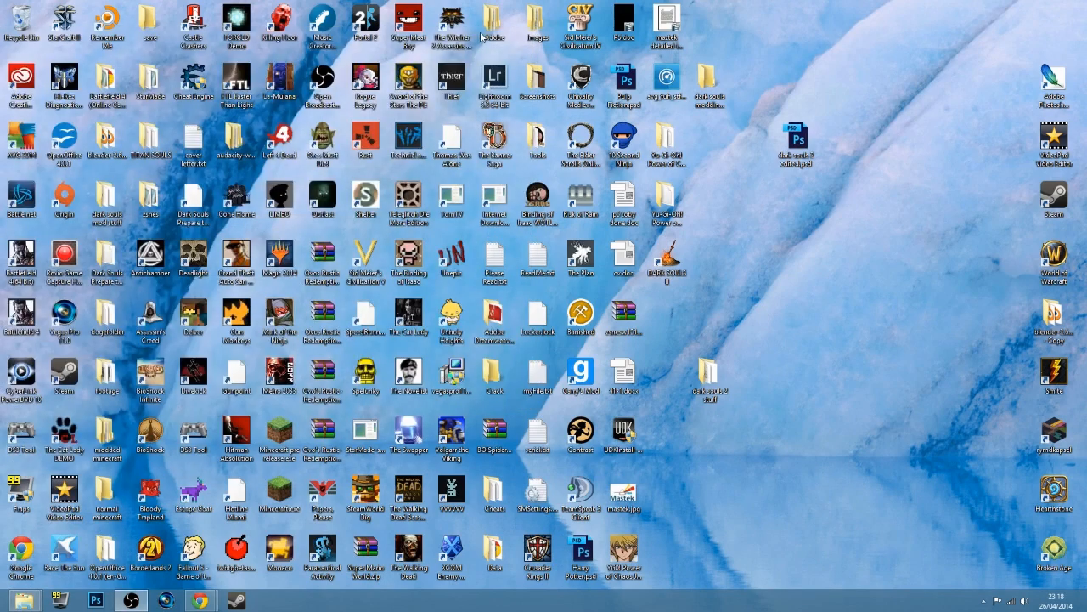
{"action": "left_click", "coordinate": [194, 433]}
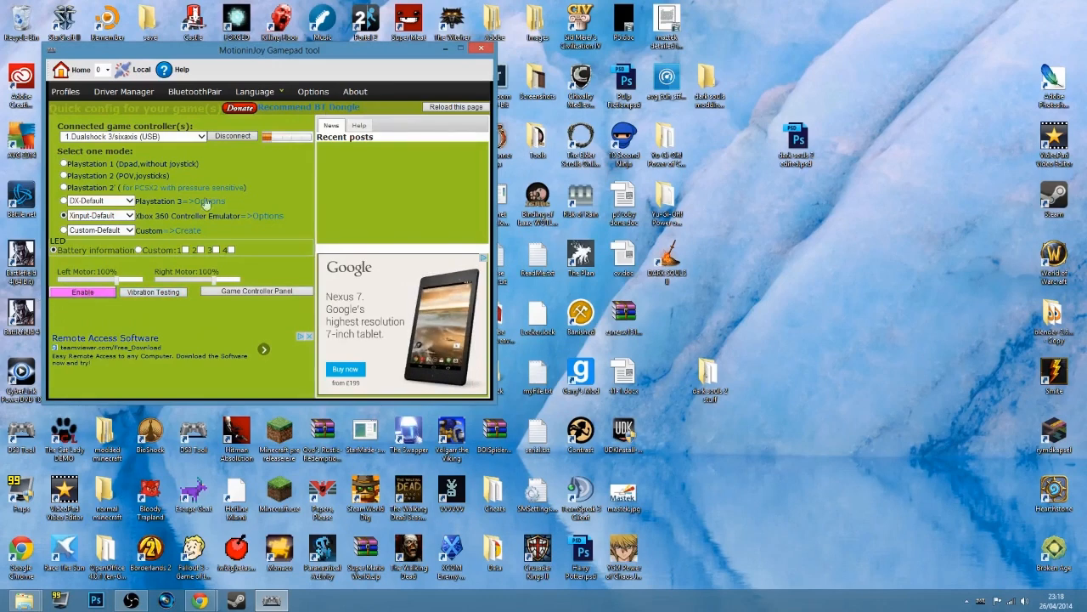
{"action": "left_click", "coordinate": [462, 49]}
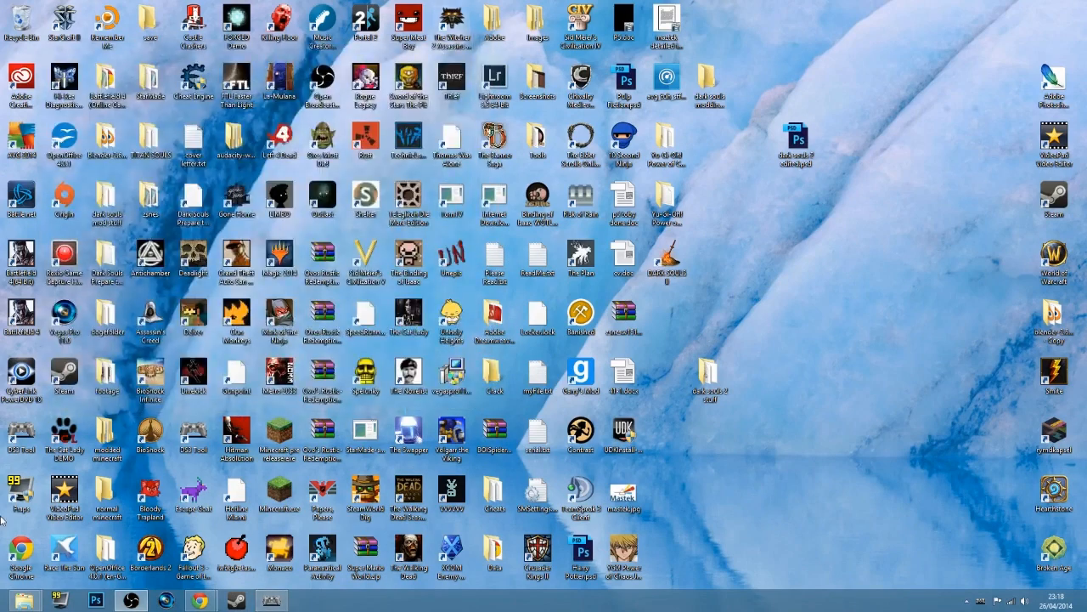
{"action": "left_click", "coordinate": [150, 493]}
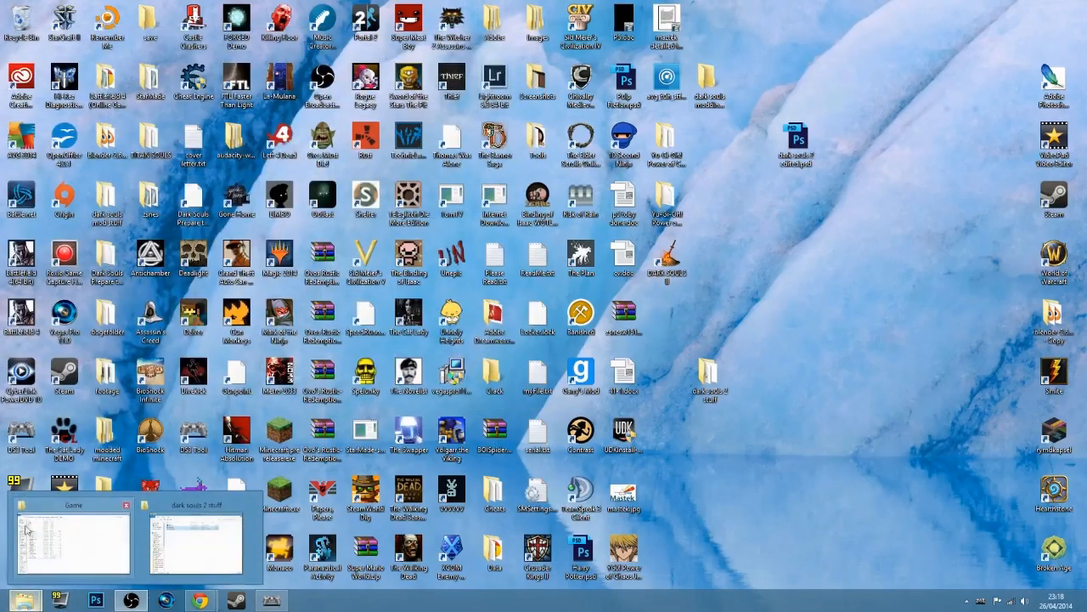
Relaunch x360ce.exe from the Game folder as administrator.
{"action": "left_click", "coordinate": [72, 535]}
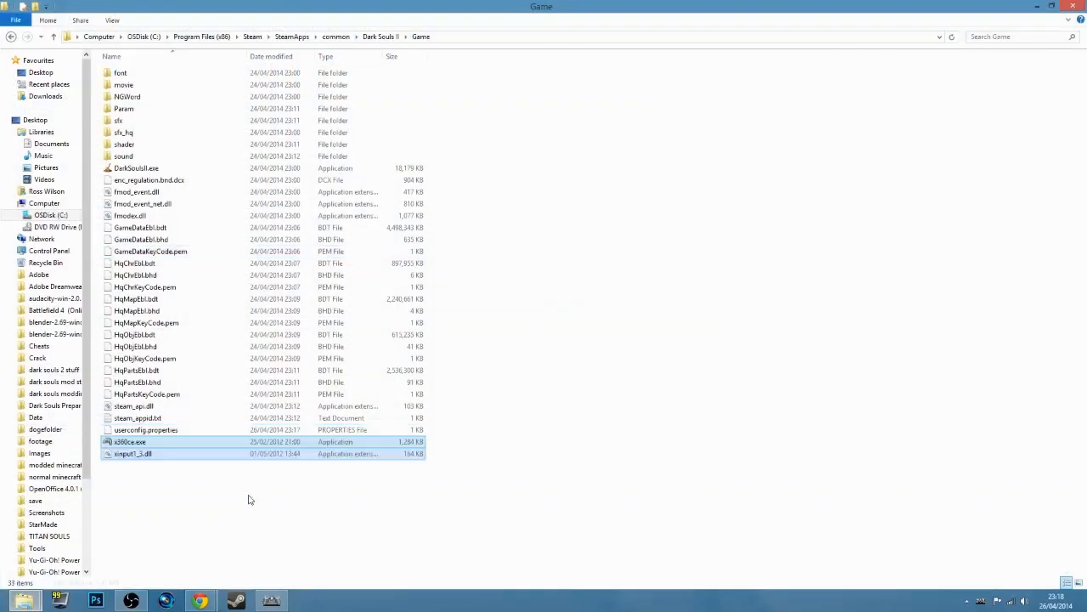
{"action": "right_click", "coordinate": [129, 442]}
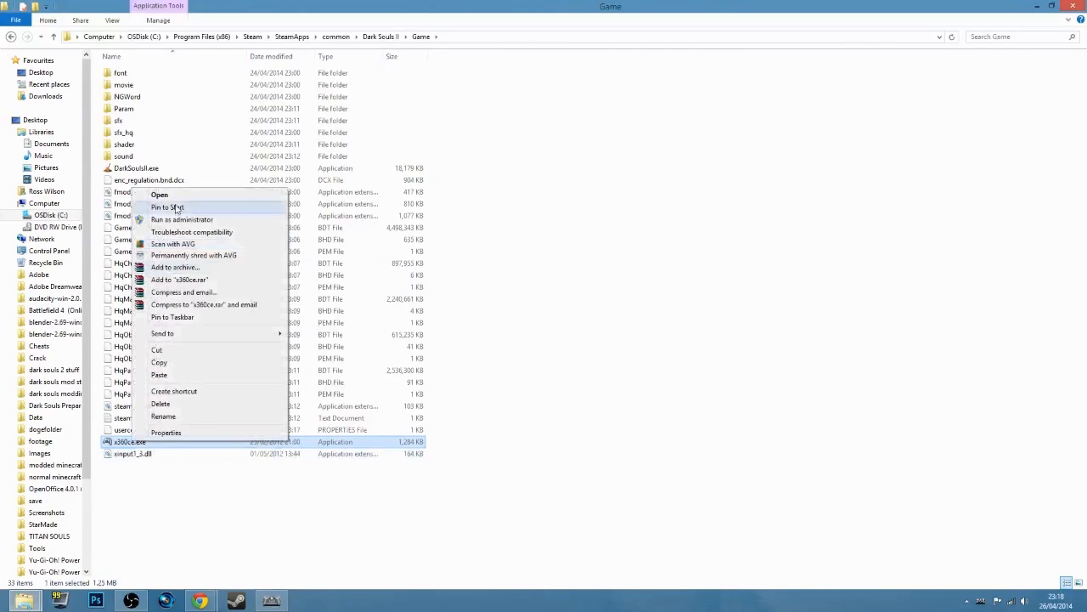
{"action": "left_click", "coordinate": [160, 194]}
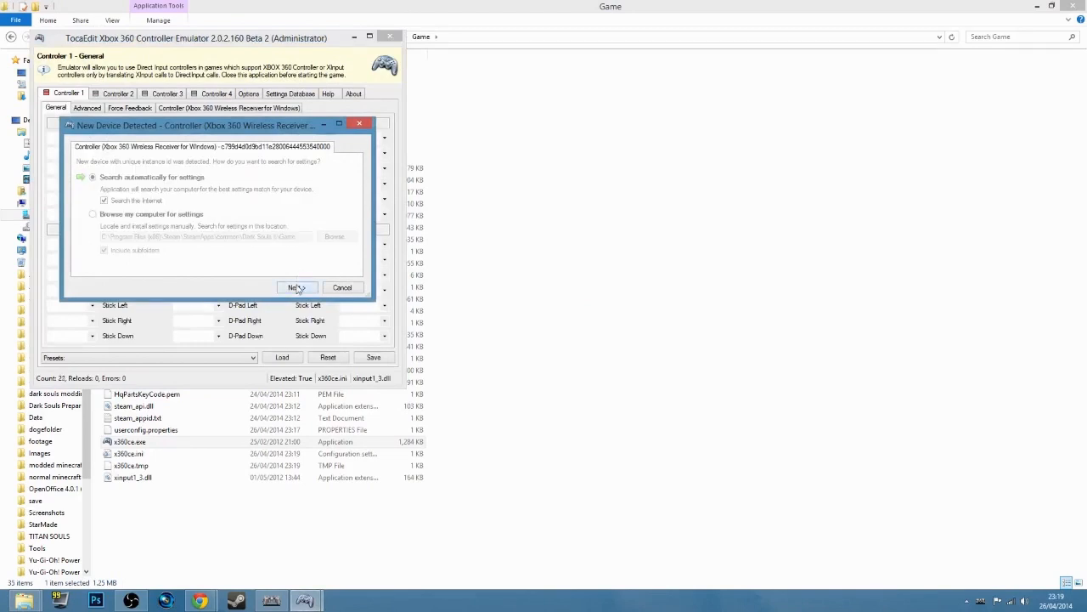
Auto-search and load the wireless controller settings in the New Device wizard, then save.
{"action": "left_click", "coordinate": [296, 287]}
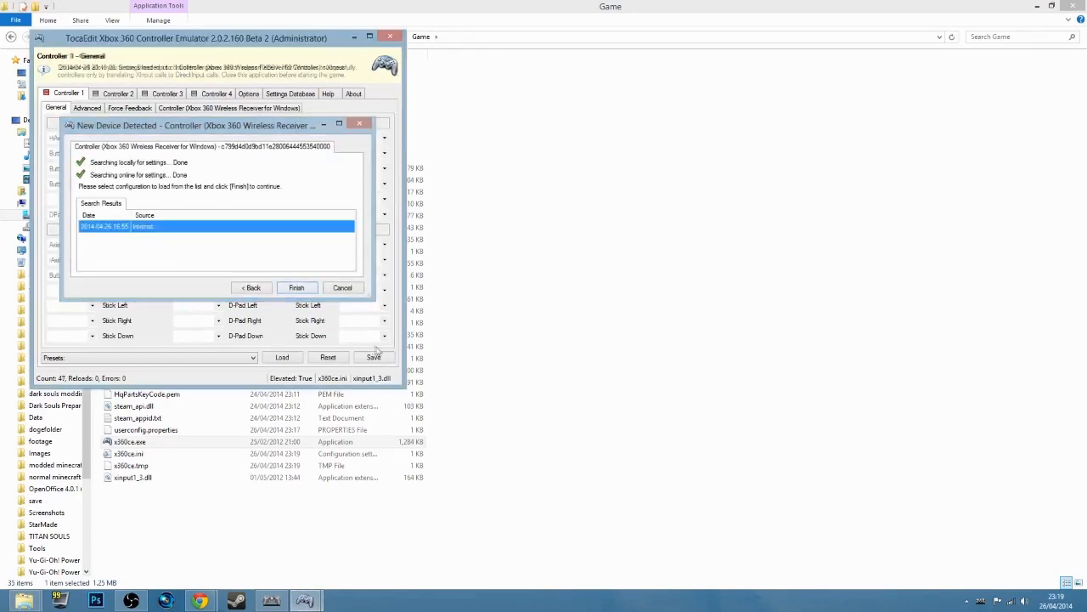
{"action": "left_click", "coordinate": [296, 287]}
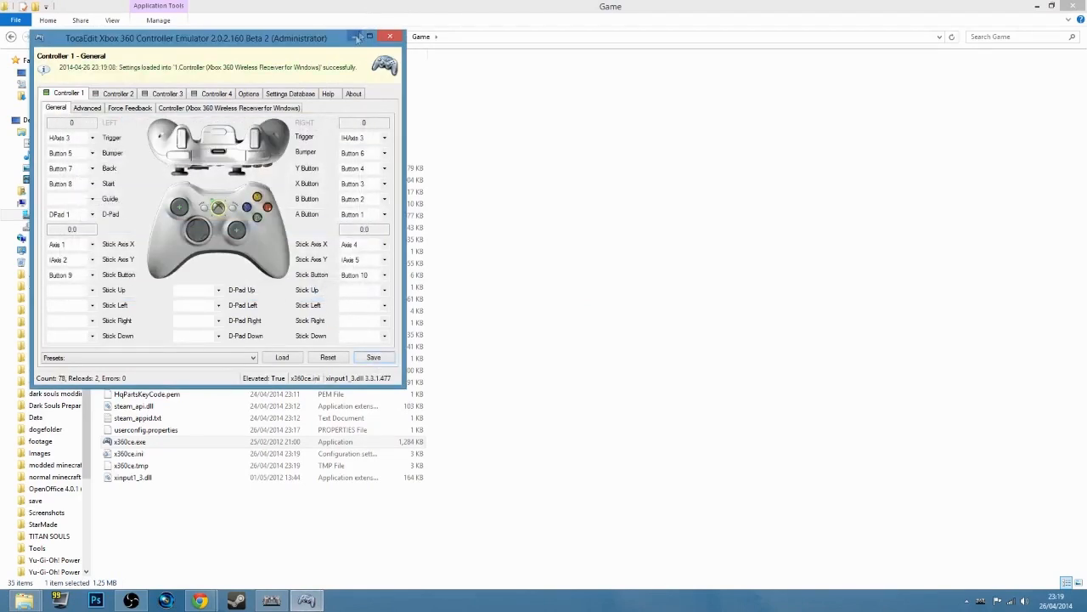
{"action": "left_click", "coordinate": [391, 38]}
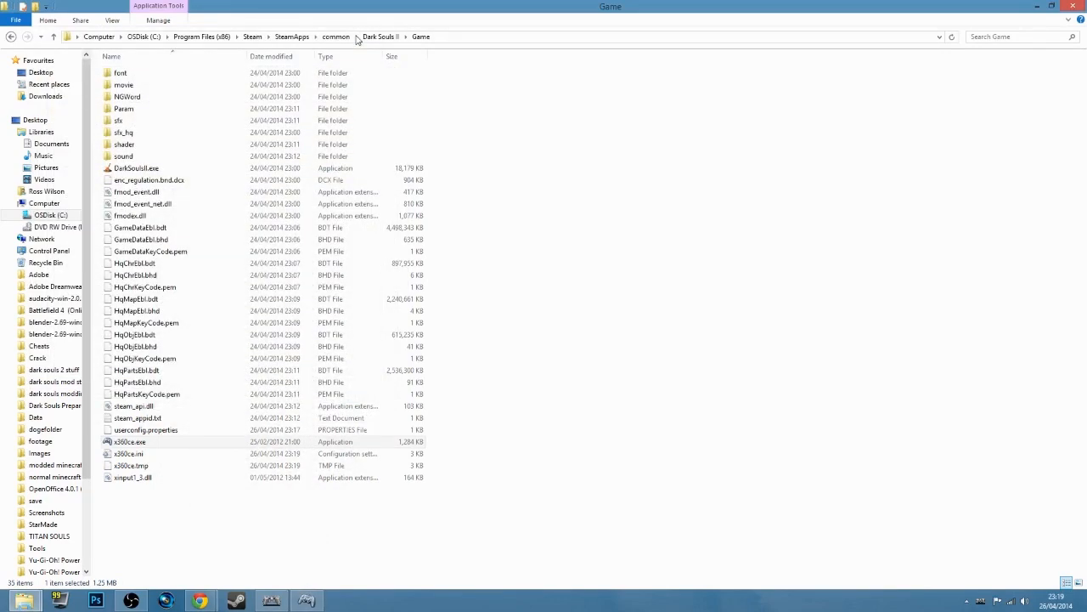